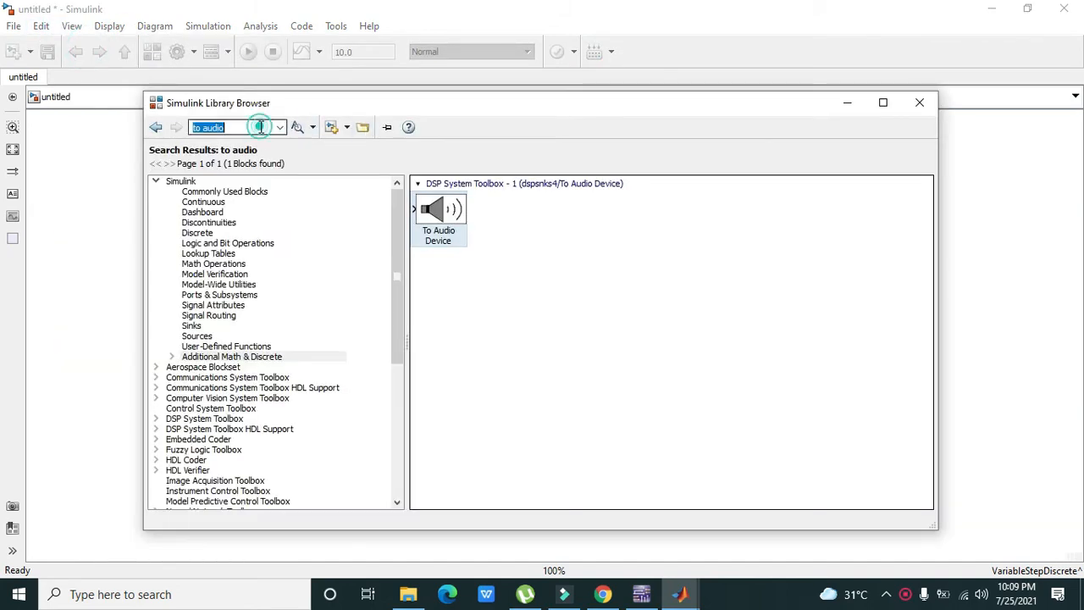
Search the library for 'from multi' and add From Multimedia File to the model
{"action": "left_click", "coordinate": [261, 127]}
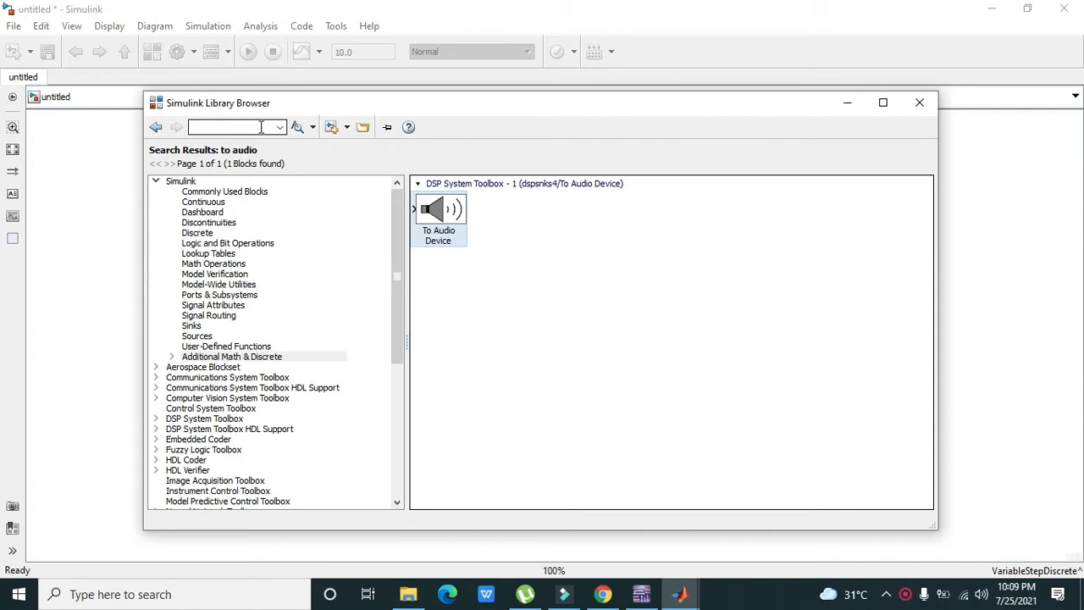
{"action": "type", "text": "from m"}
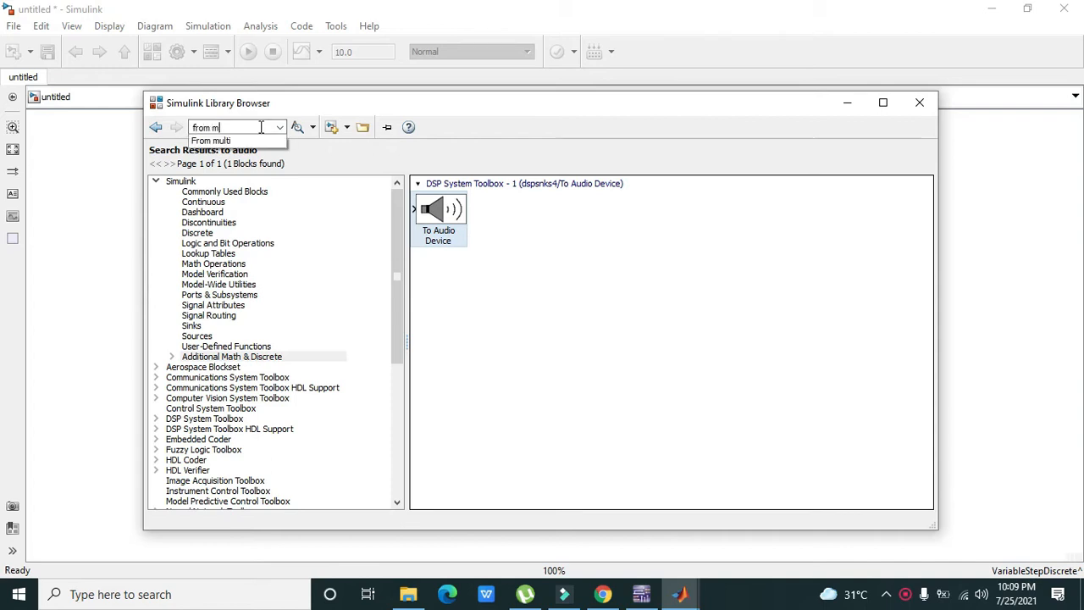
{"action": "type", "text": "ulti"}
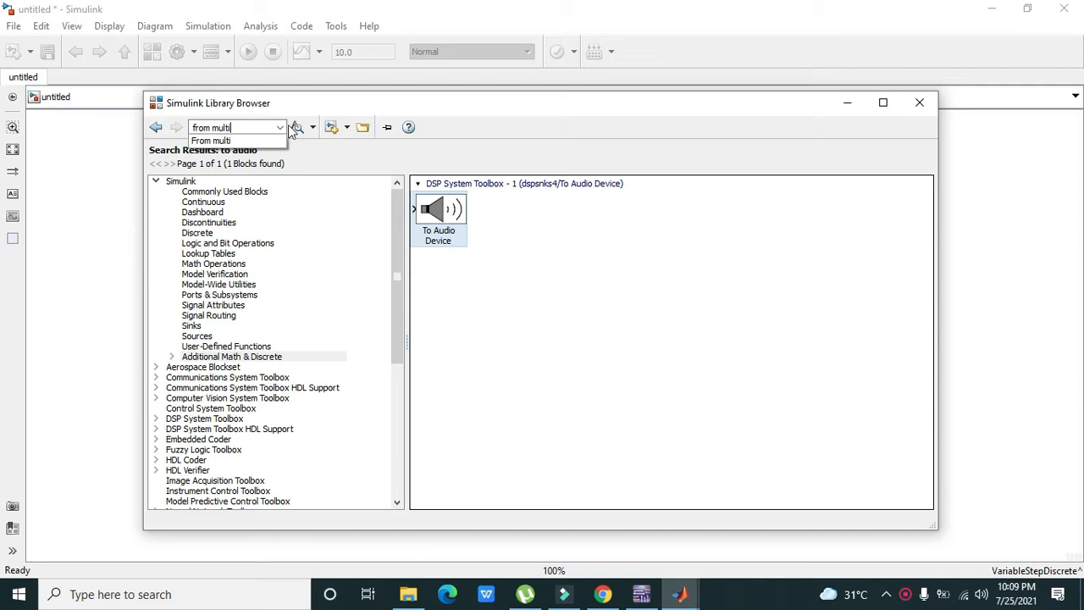
{"action": "left_click", "coordinate": [295, 127]}
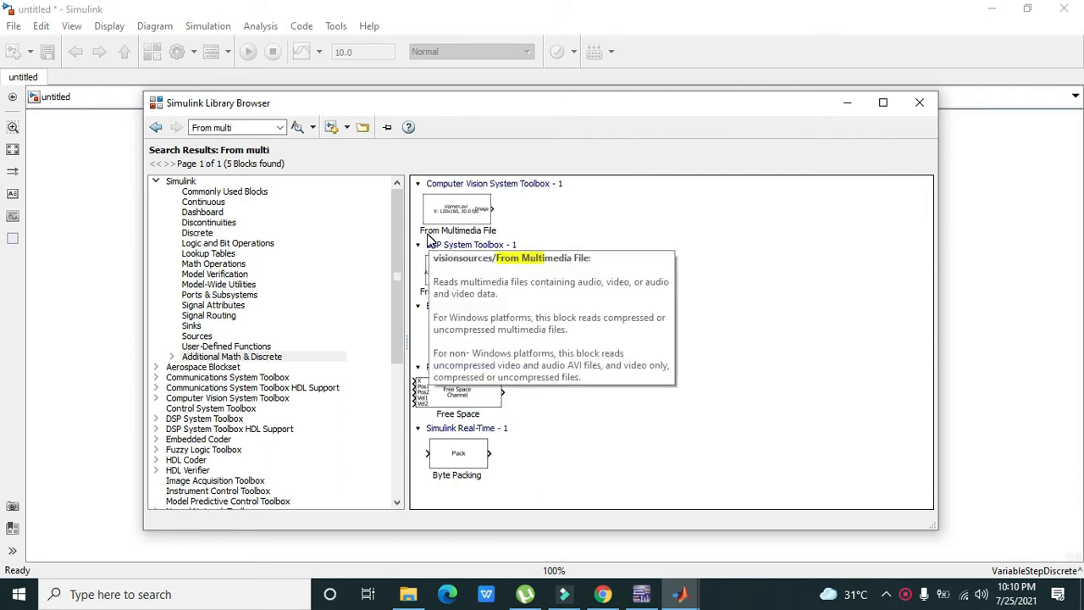
{"action": "mouse_move", "coordinate": [483, 237]}
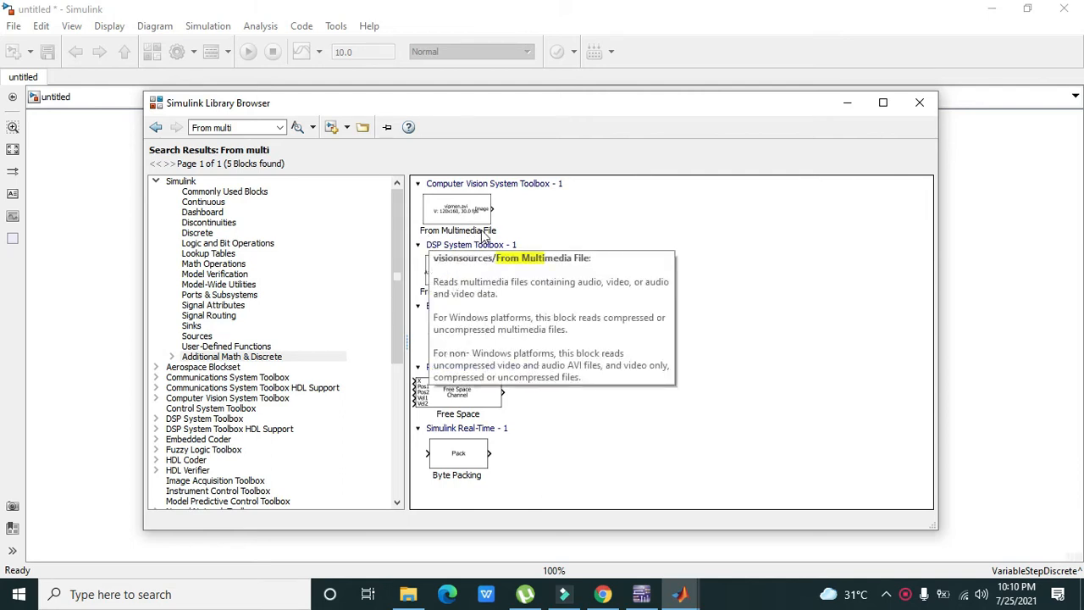
{"action": "right_click", "coordinate": [457, 209]}
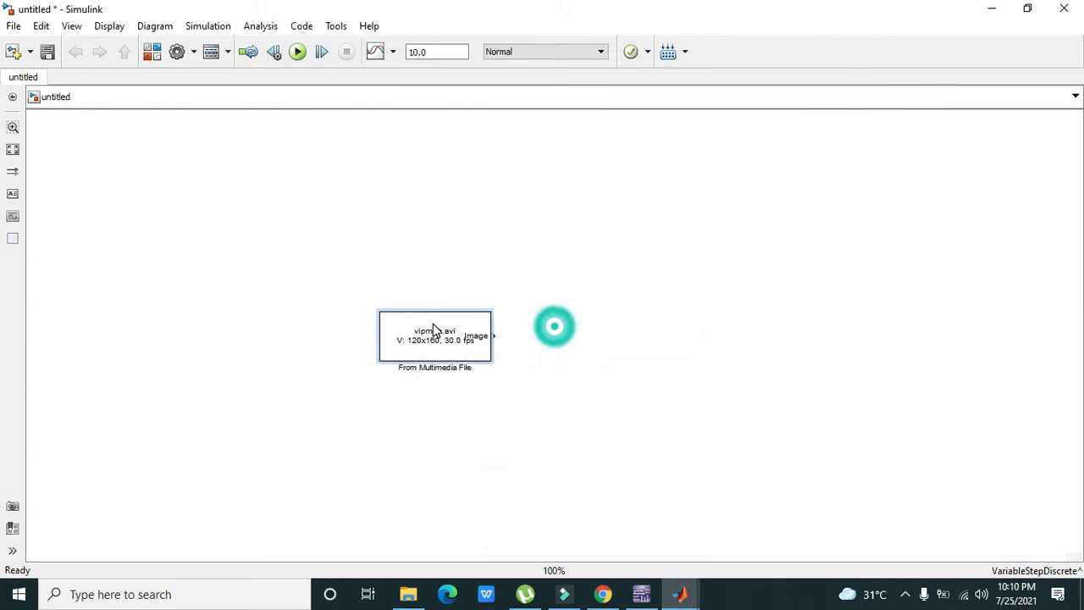
Move the From Multimedia File block up and left into place and select it
{"action": "left_click_drag", "start_coordinate": [434, 336], "coordinate": [371, 301]}
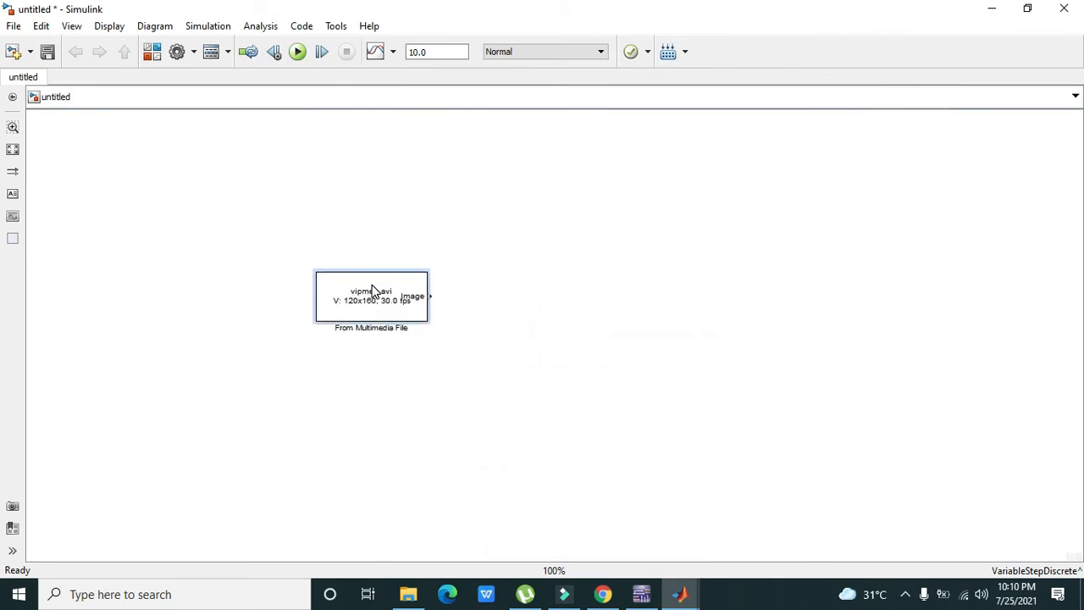
{"action": "left_click_drag", "start_coordinate": [371, 297], "coordinate": [378, 286]}
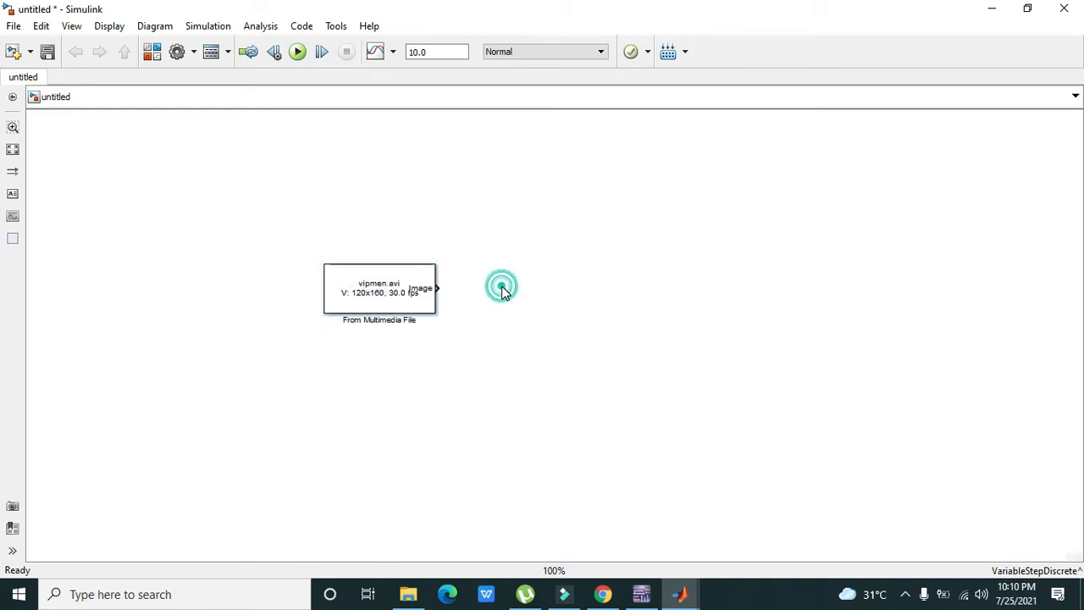
{"action": "left_click", "coordinate": [501, 286]}
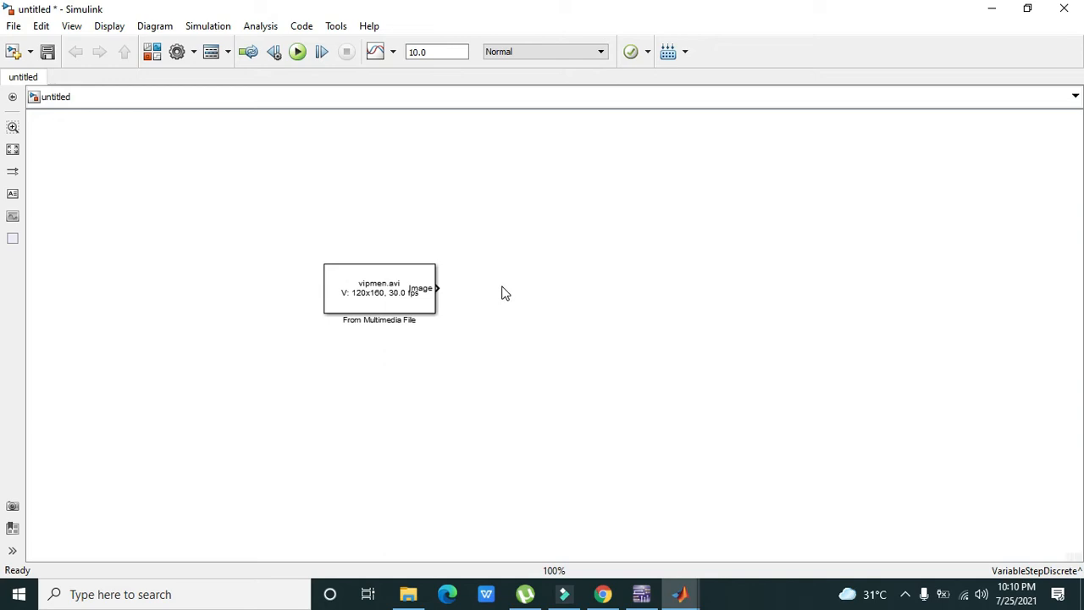
{"action": "left_click", "coordinate": [379, 292]}
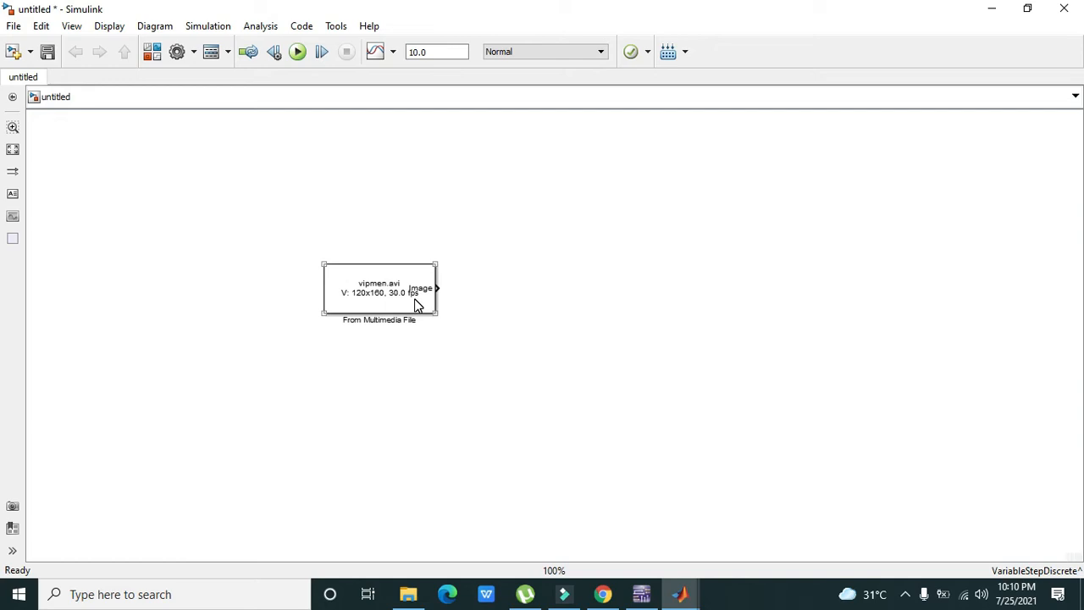
{"action": "mouse_move", "coordinate": [407, 320]}
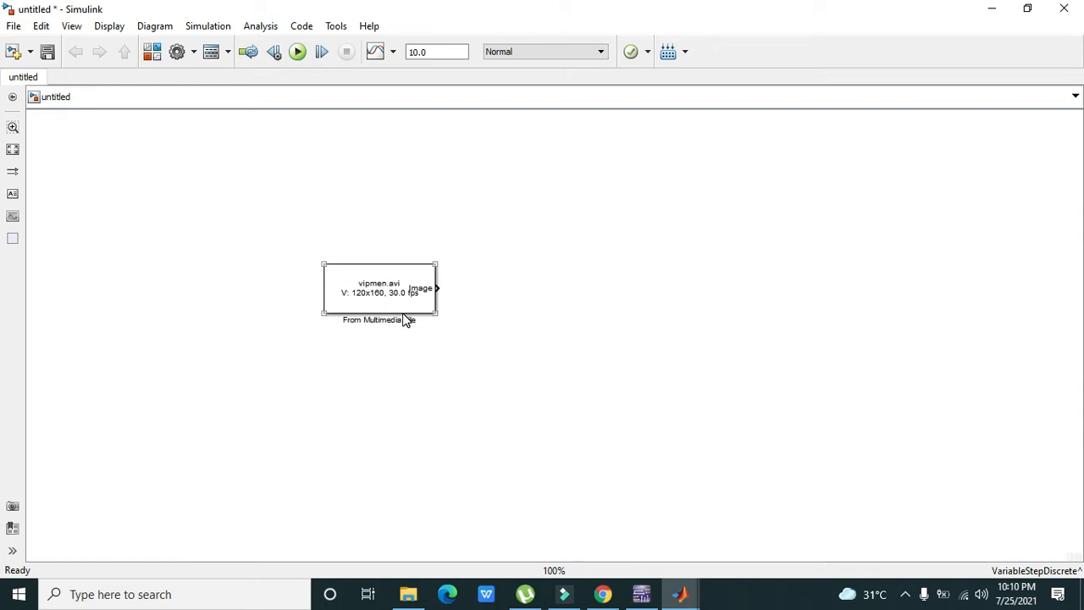
{"action": "mouse_move", "coordinate": [423, 294]}
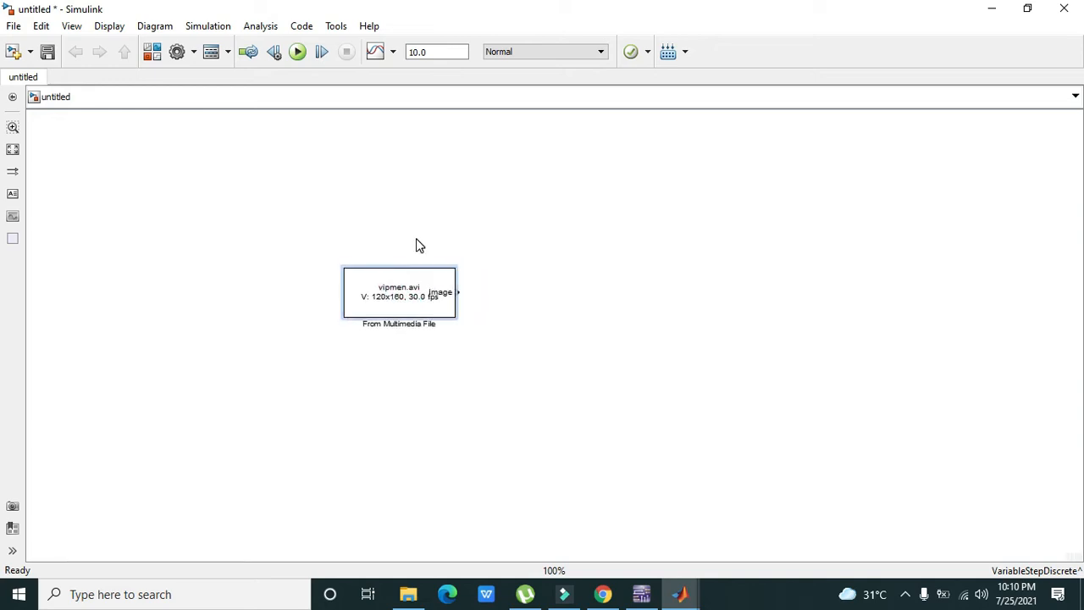
{"action": "left_click", "coordinate": [71, 25]}
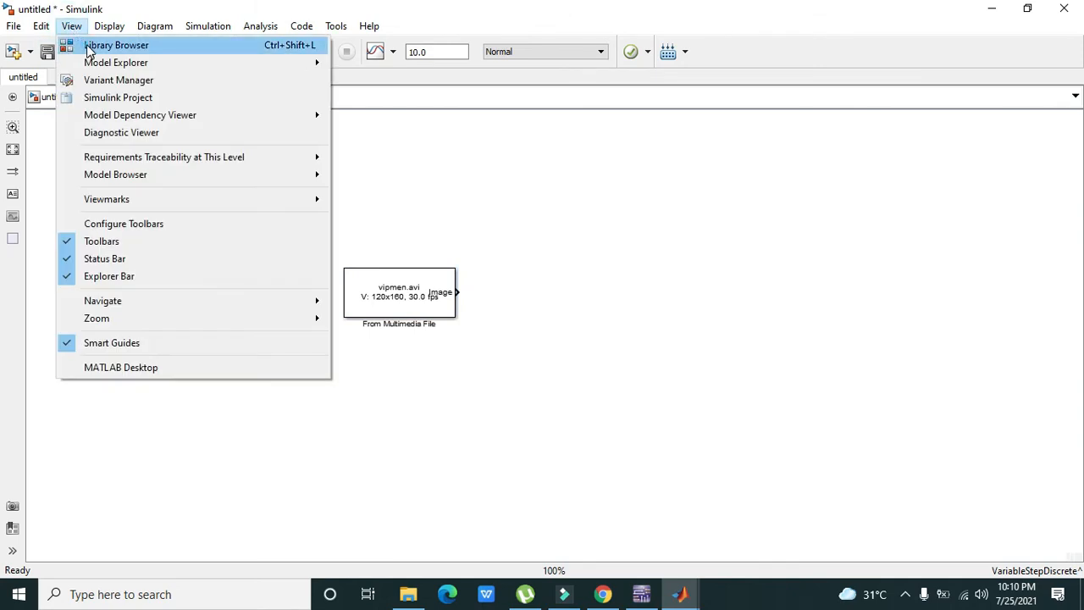
Find To Audio Device via a 'to a' library search and drag it into the model
{"action": "left_click", "coordinate": [116, 45]}
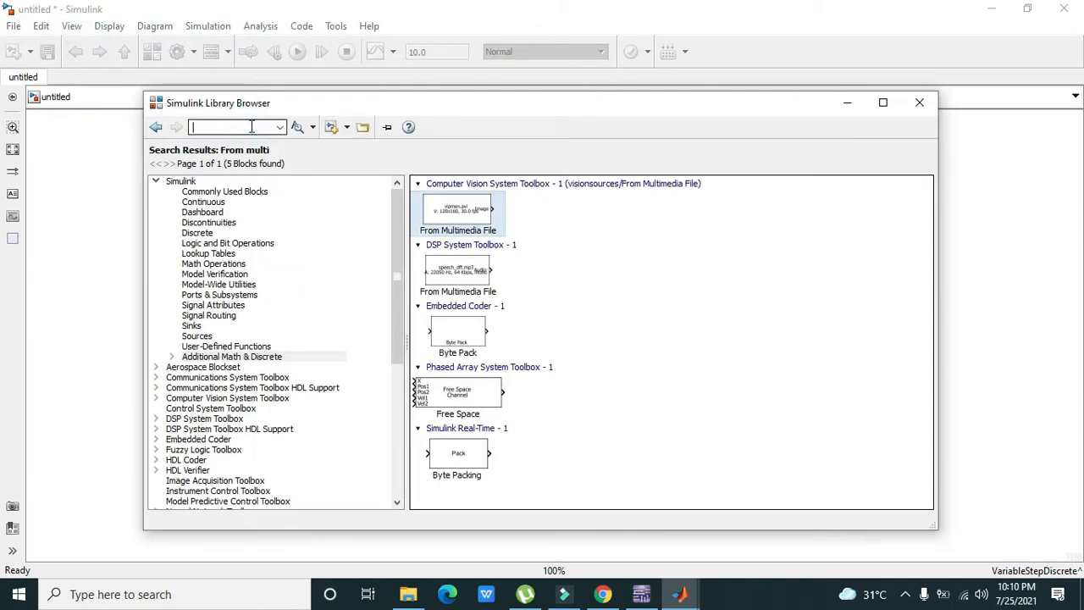
{"action": "type", "text": "to sund"}
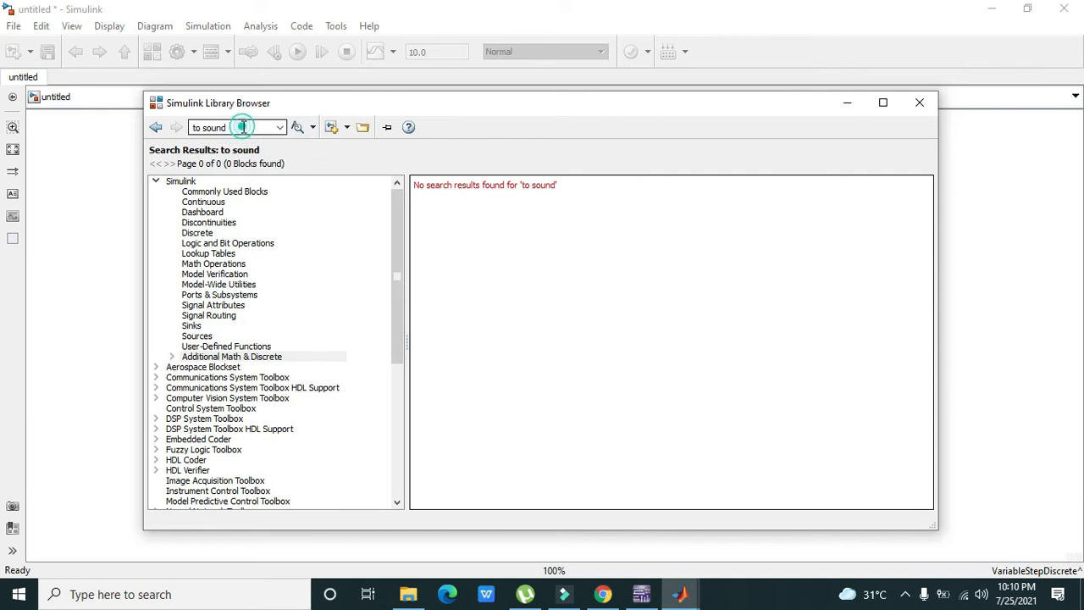
{"action": "type", "text": "to audi"}
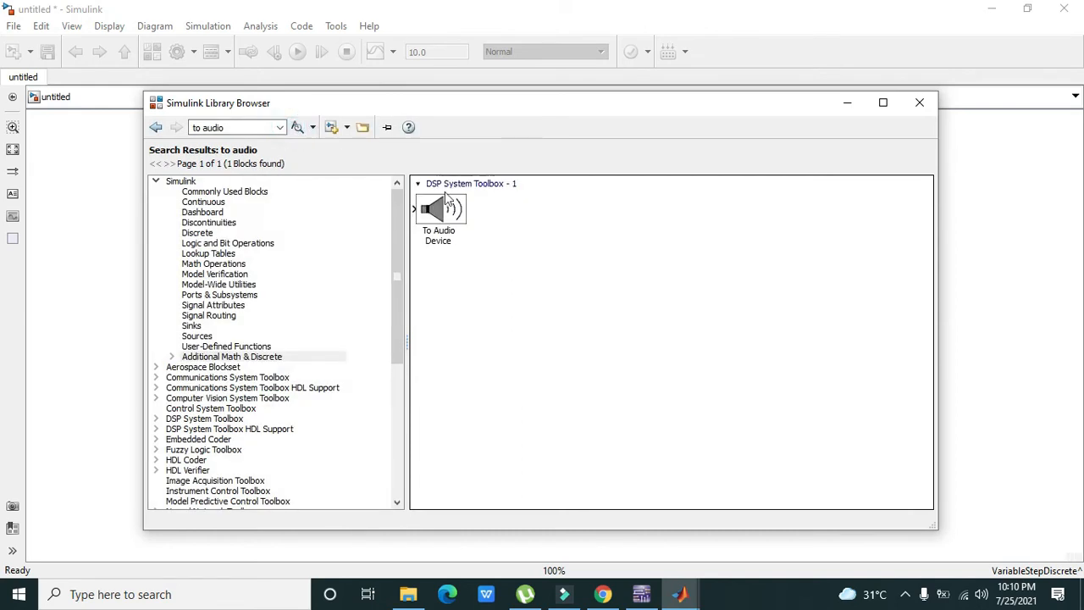
{"action": "left_click", "coordinate": [439, 209]}
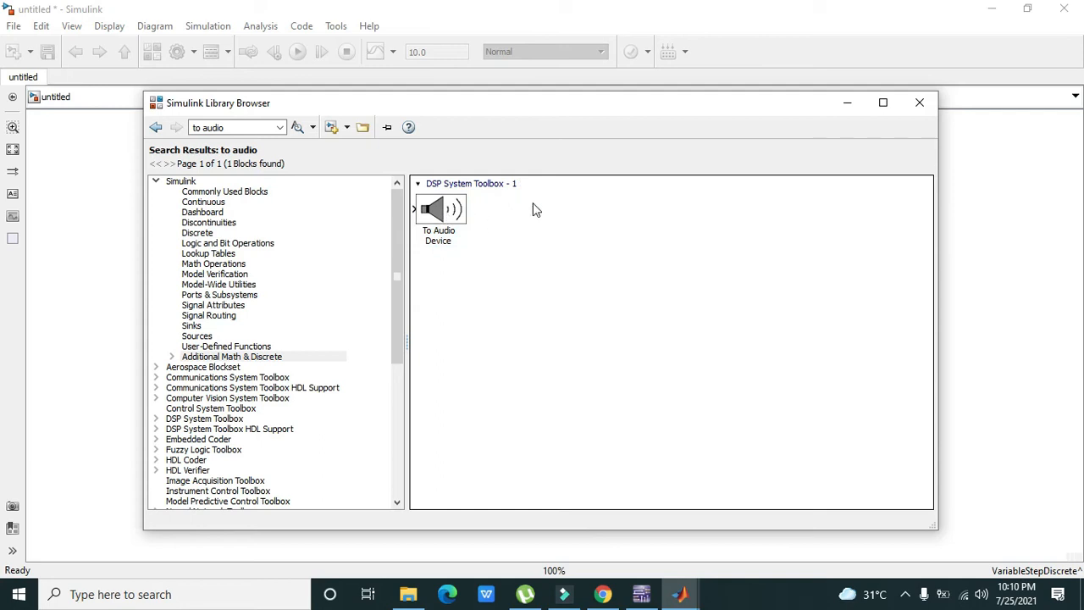
{"action": "left_click_drag", "start_coordinate": [440, 209], "coordinate": [551, 336]}
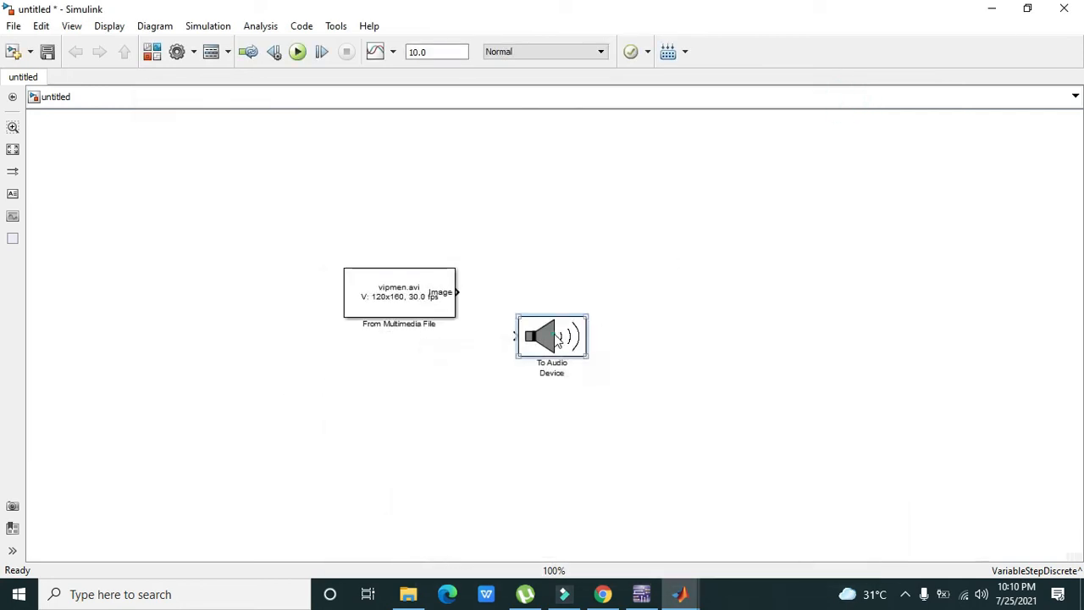
Align To Audio Device with the source and wire the From Multimedia File output to it
{"action": "left_click_drag", "start_coordinate": [551, 337], "coordinate": [631, 293]}
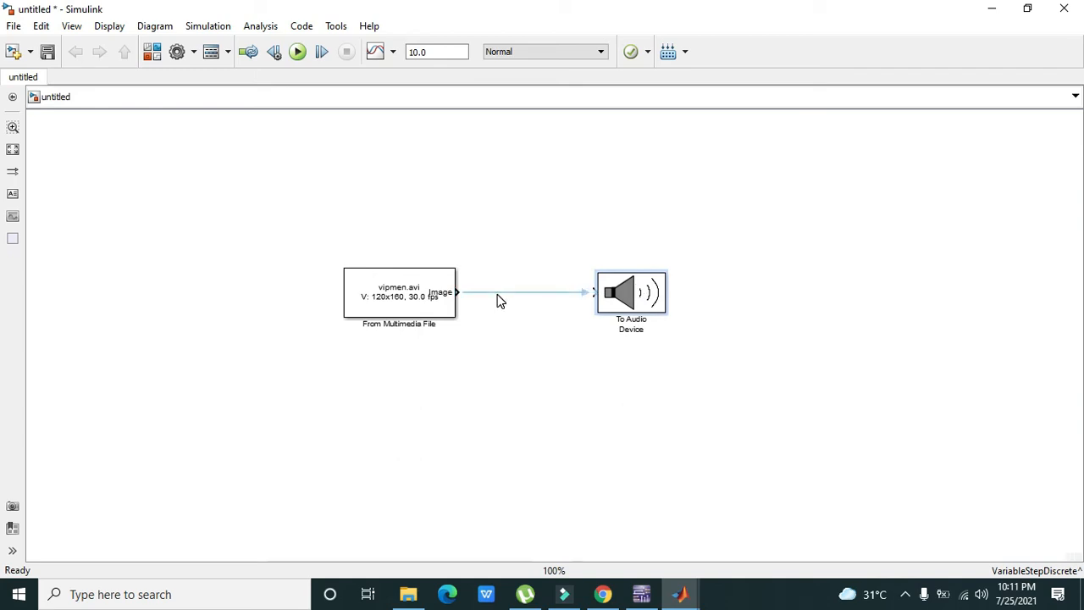
{"action": "left_click_drag", "start_coordinate": [631, 292], "coordinate": [651, 292]}
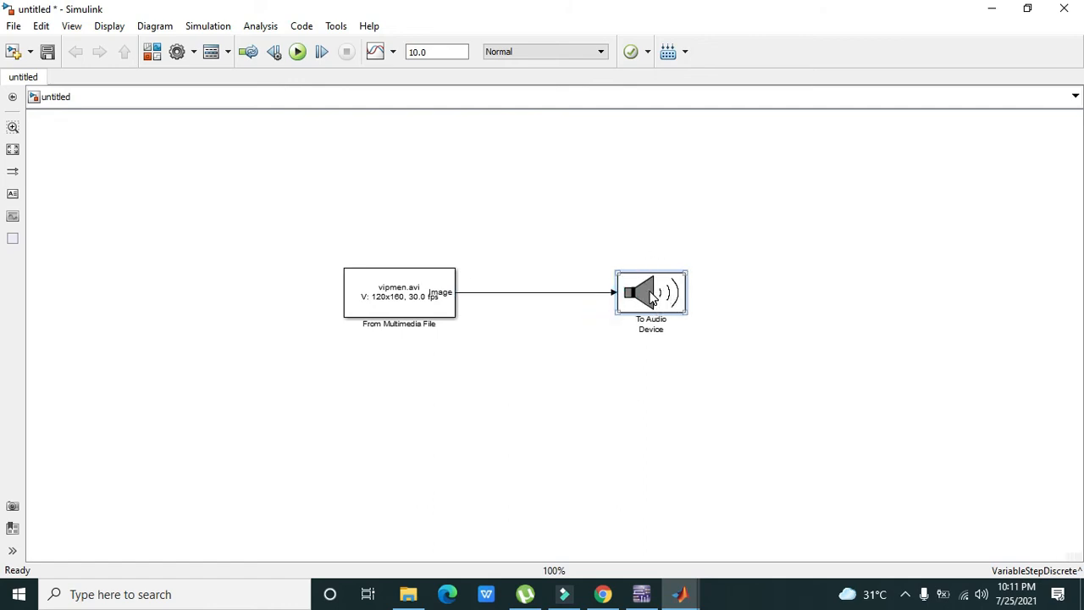
{"action": "left_click", "coordinate": [651, 293]}
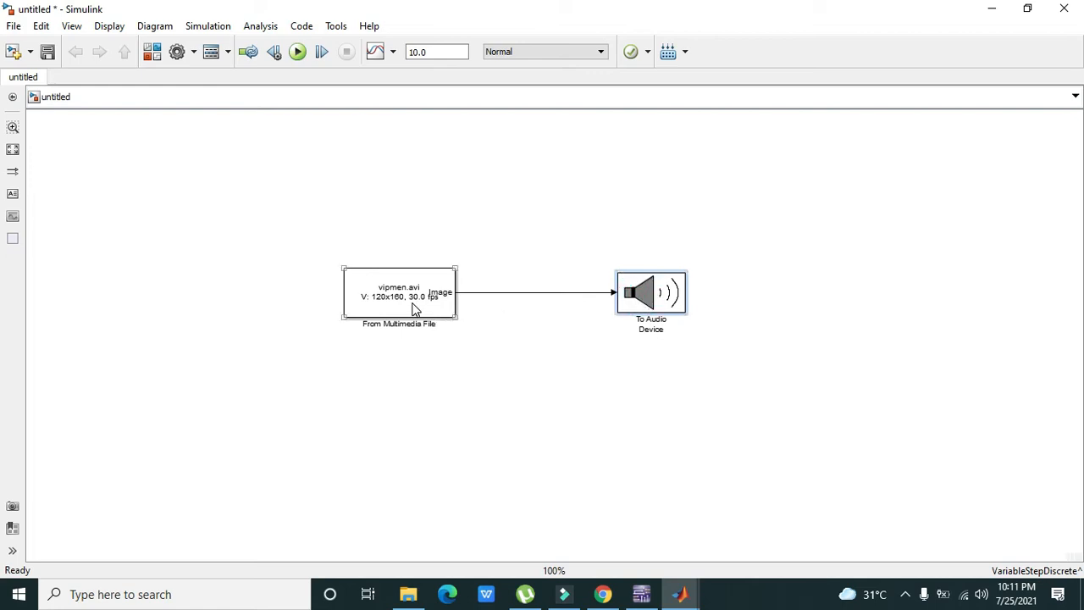
{"action": "mouse_move", "coordinate": [422, 309]}
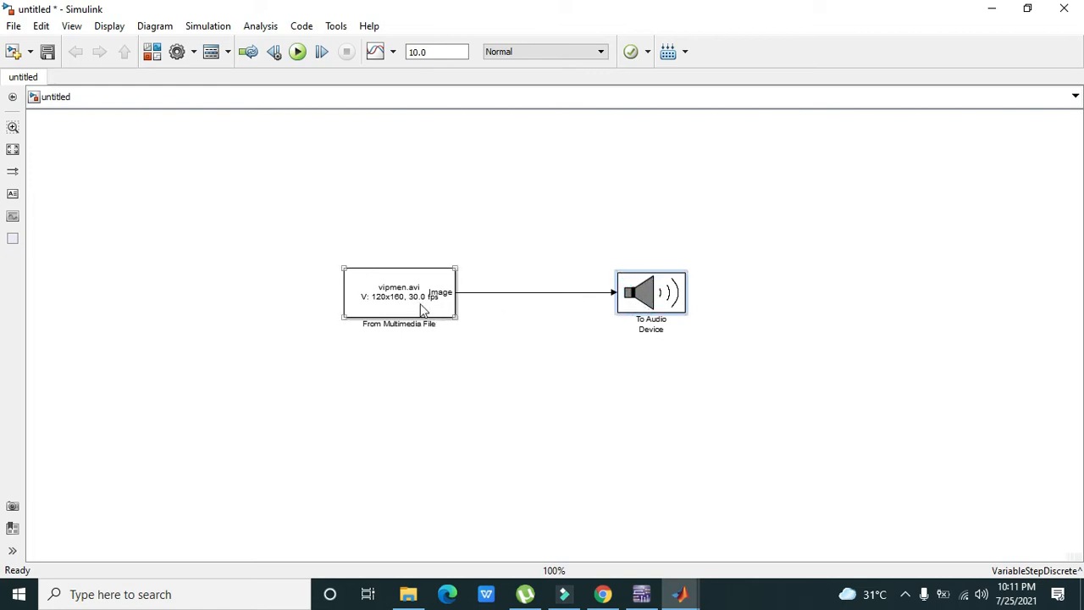
{"action": "mouse_move", "coordinate": [402, 300]}
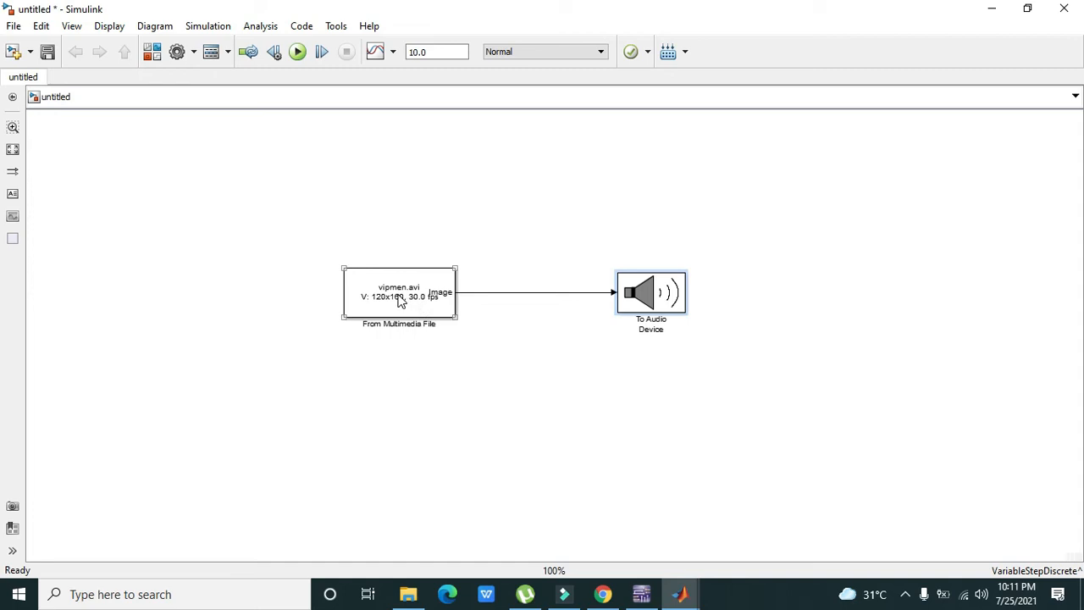
Open the From Multimedia File parameters and browse for a new input file
{"action": "double_click", "coordinate": [398, 292]}
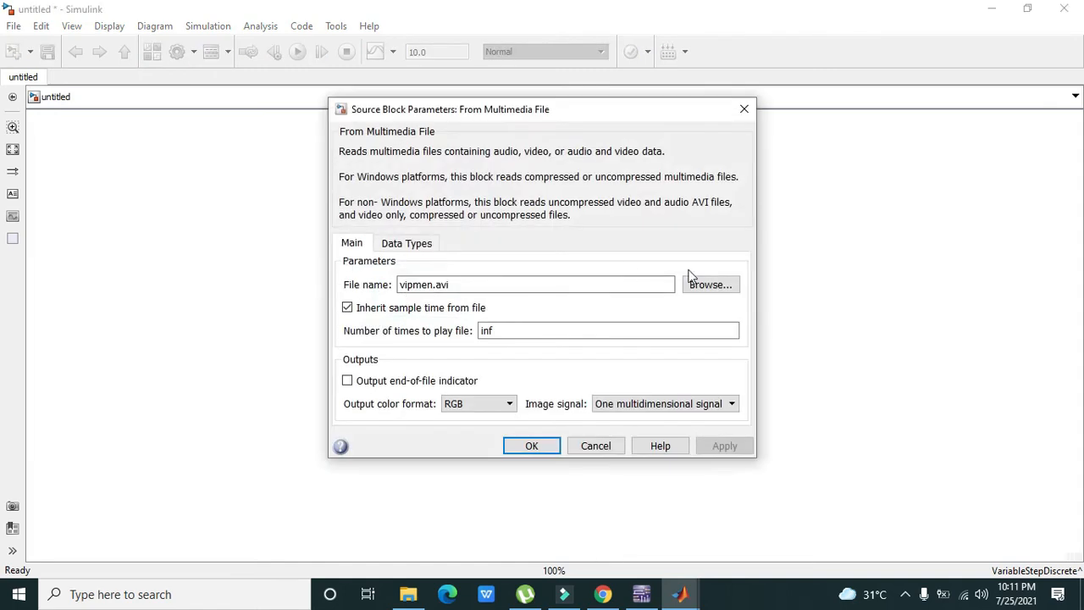
{"action": "left_click", "coordinate": [710, 284]}
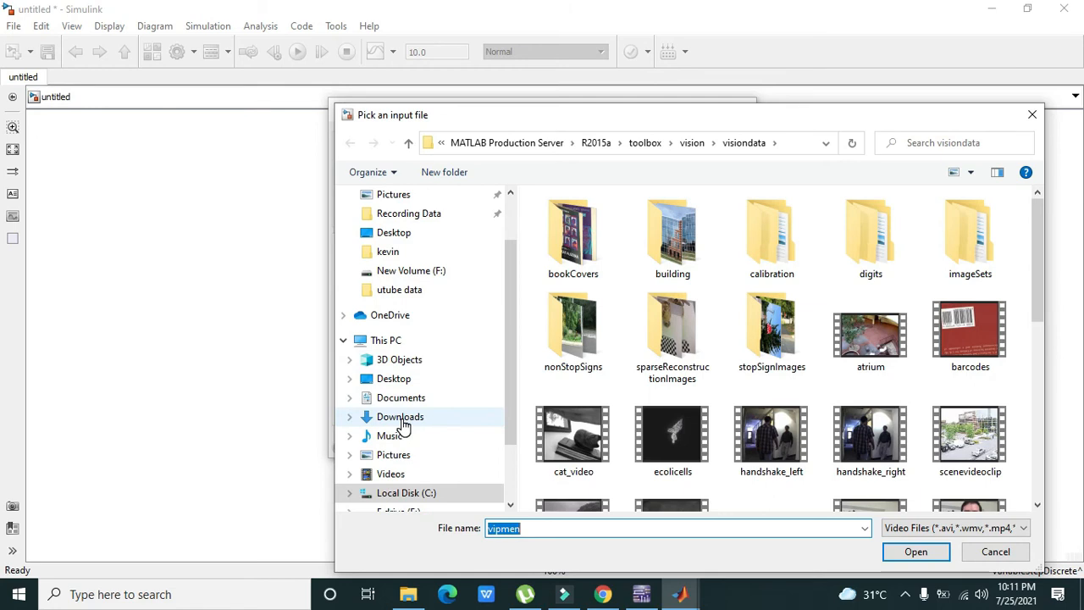
Select record.wav from the Downloads folder as the input file
{"action": "left_click", "coordinate": [400, 416]}
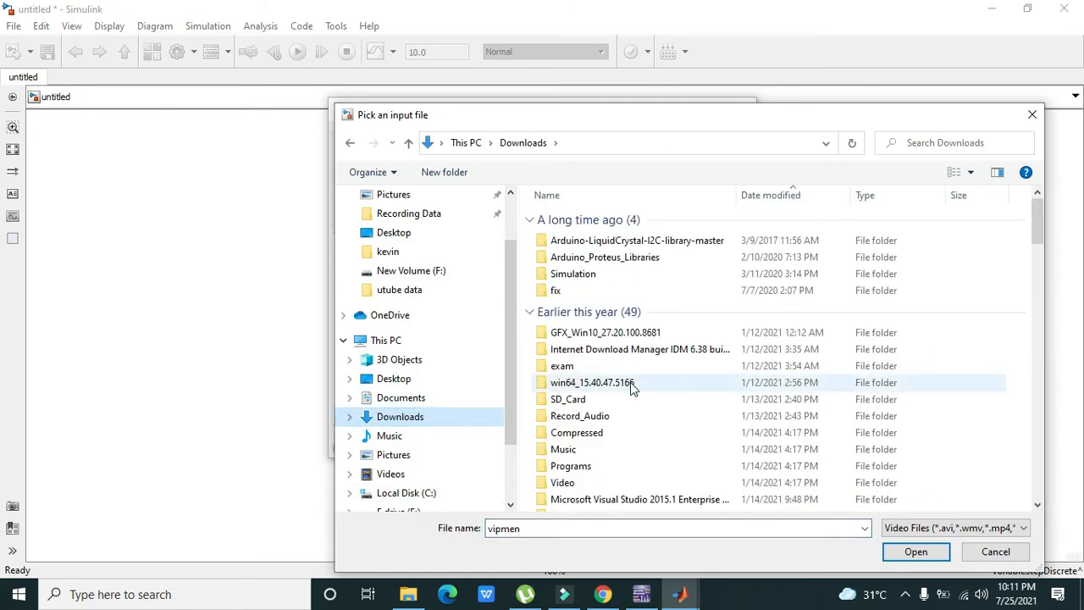
{"action": "scroll", "scroll_direction": "down", "scroll_amount": 3}
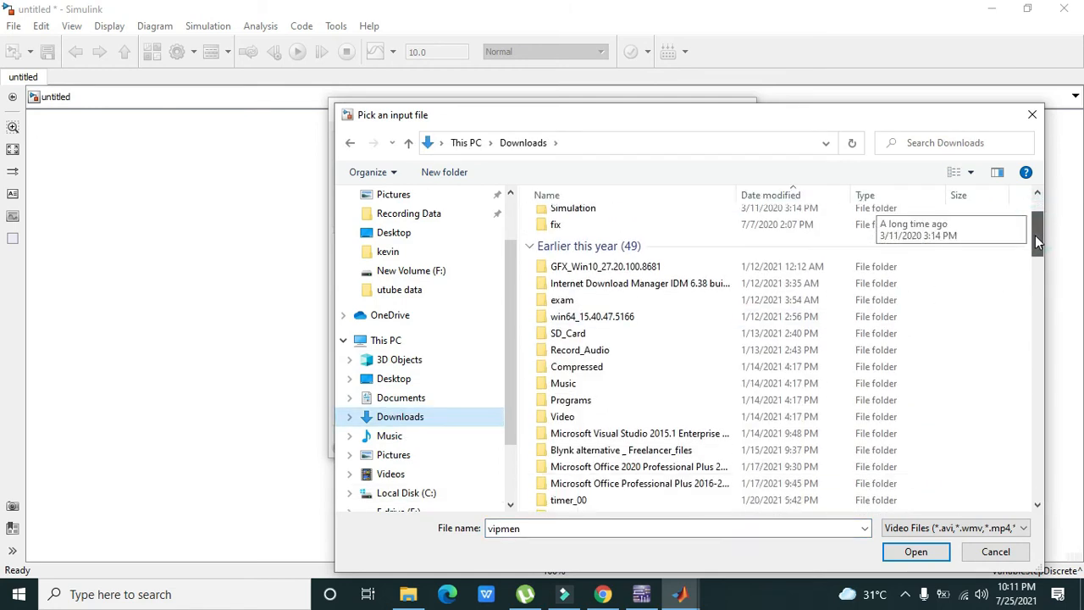
{"action": "scroll", "scroll_direction": "down", "scroll_amount": 3}
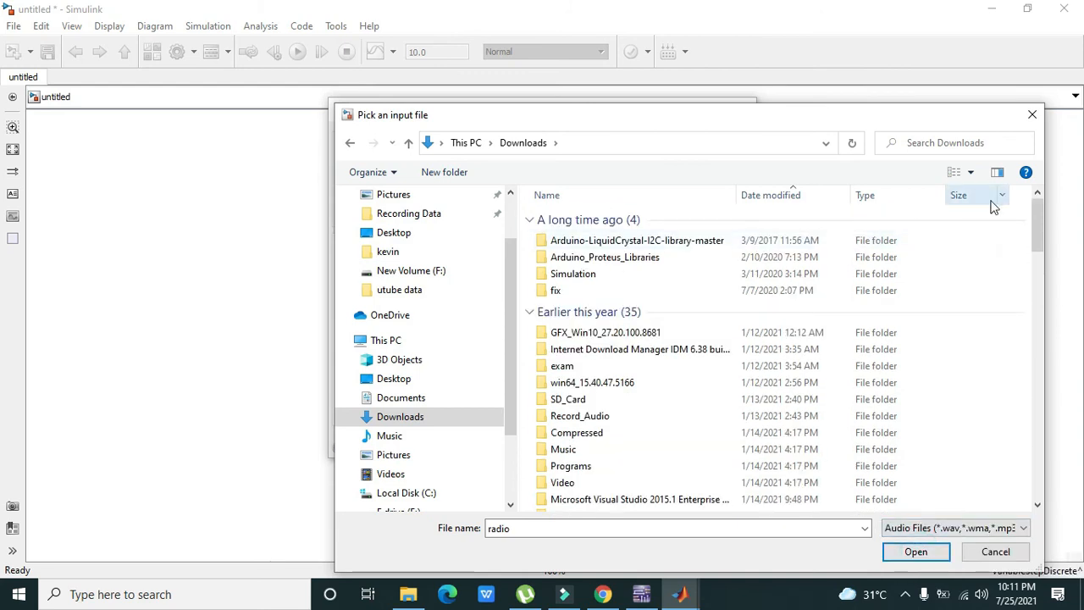
{"action": "scroll", "scroll_direction": "down", "scroll_amount": 3}
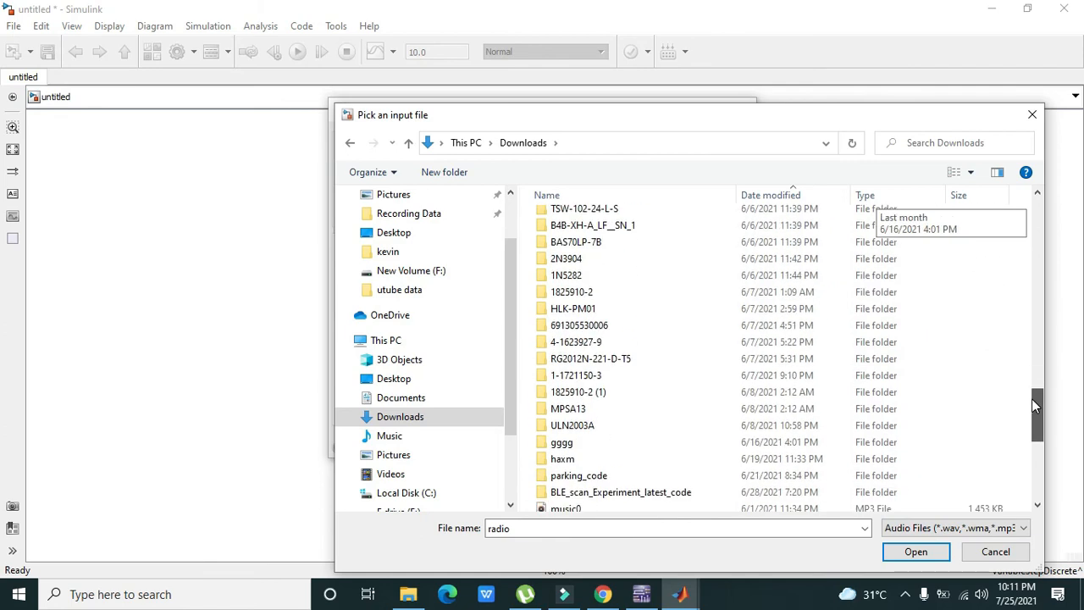
{"action": "scroll", "scroll_direction": "down", "scroll_amount": 3}
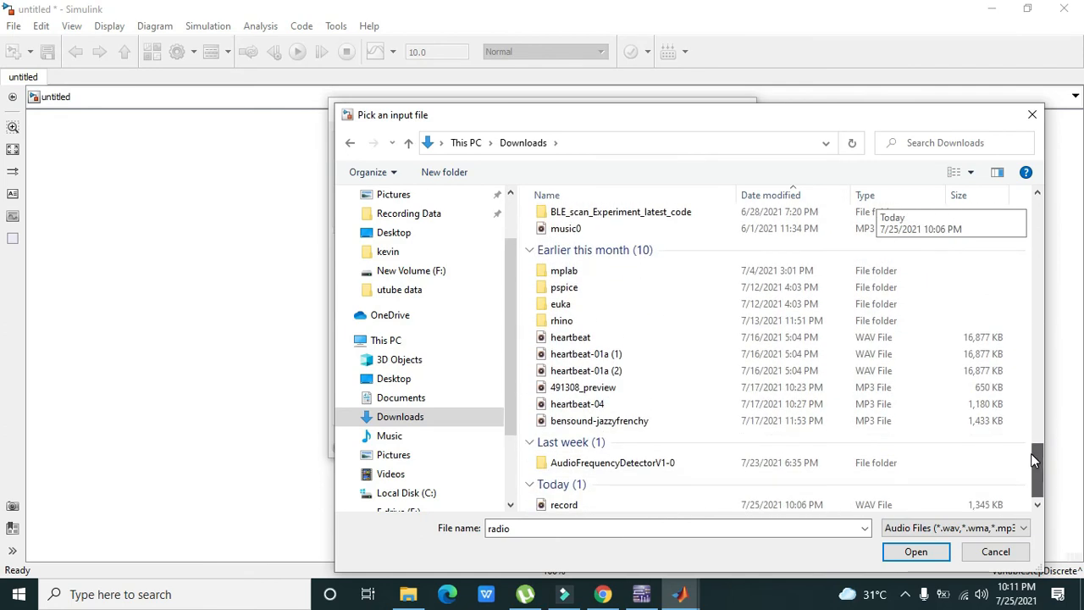
{"action": "scroll", "scroll_direction": "down", "scroll_amount": 3}
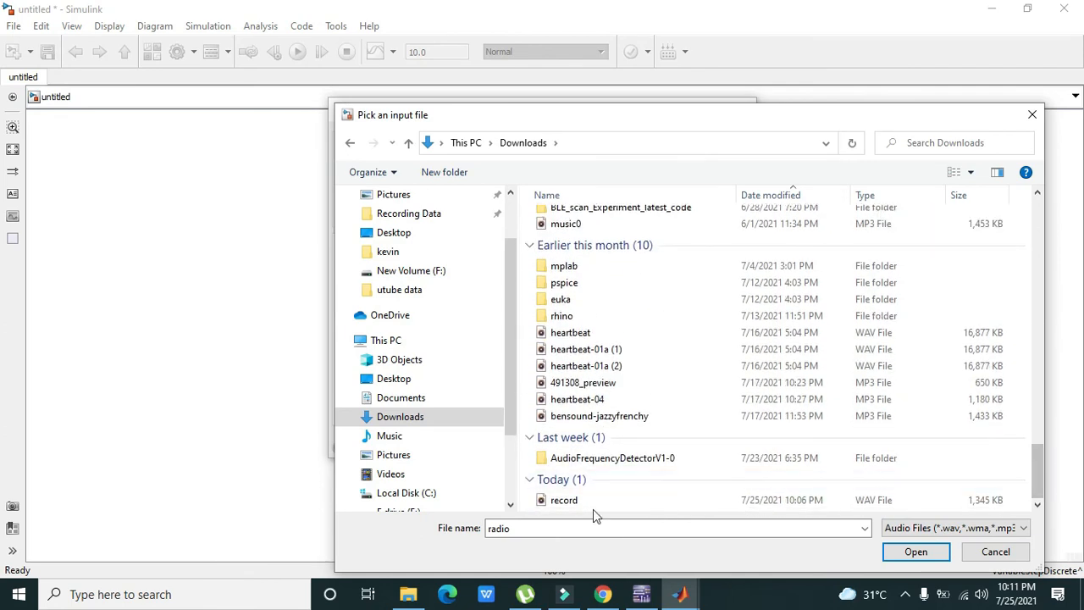
{"action": "left_click", "coordinate": [564, 500]}
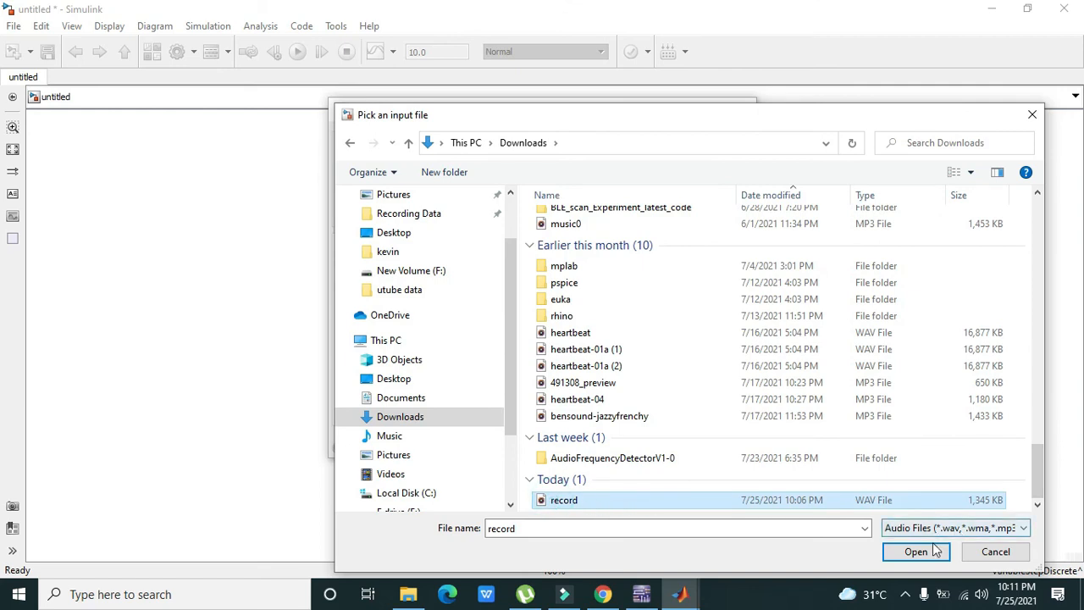
{"action": "left_click", "coordinate": [916, 552]}
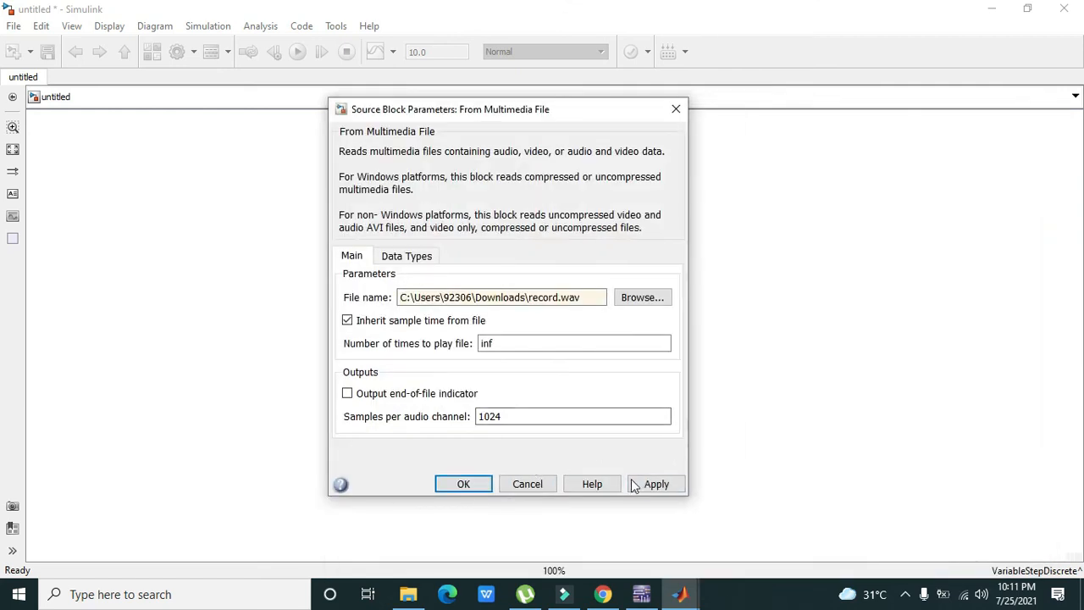
Apply the record.wav block parameters and run the simulation
{"action": "left_click", "coordinate": [464, 484]}
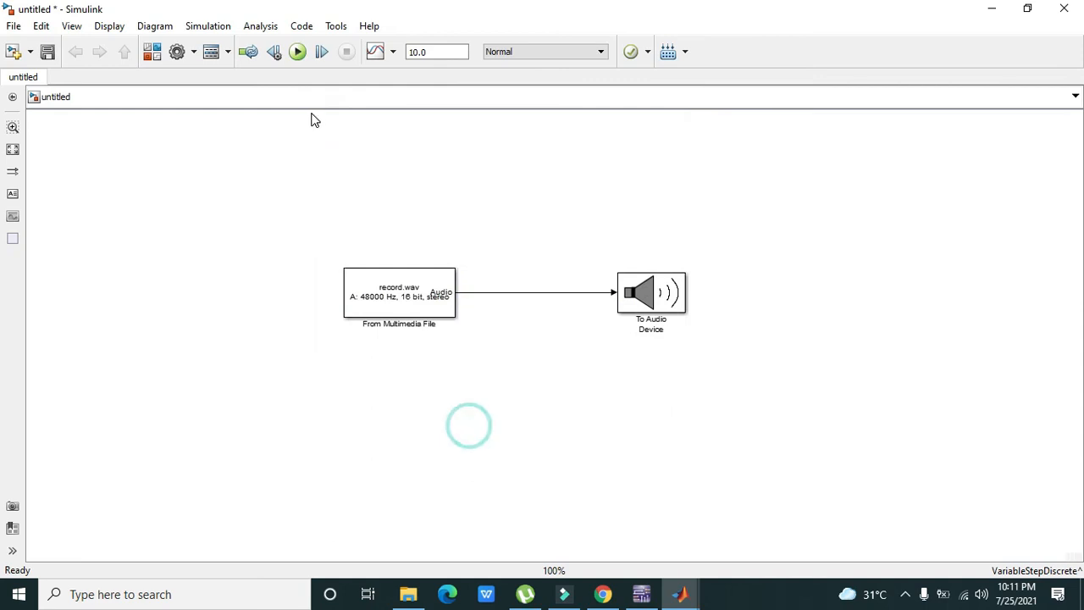
{"action": "left_click", "coordinate": [296, 52]}
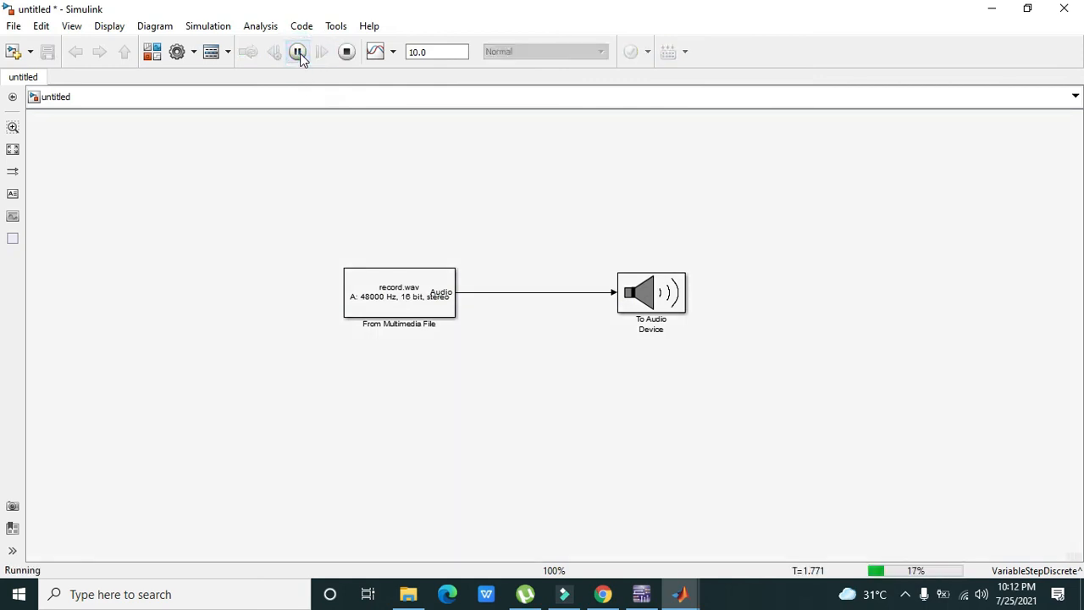
{"action": "left_click", "coordinate": [298, 52]}
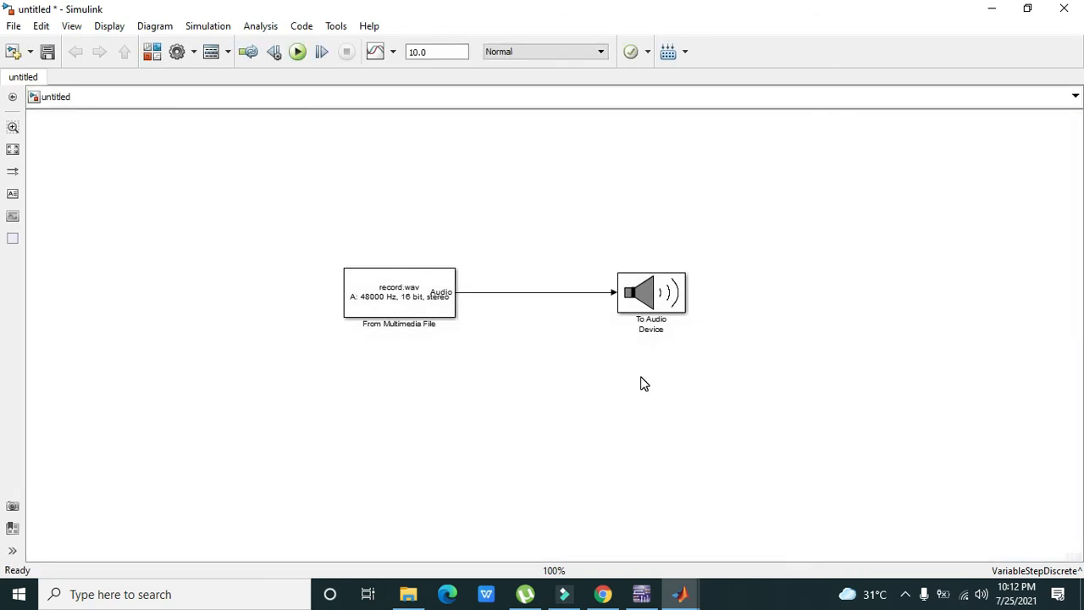
Nudge the From Multimedia File block slightly right, keeping its connection
{"action": "left_click", "coordinate": [398, 294]}
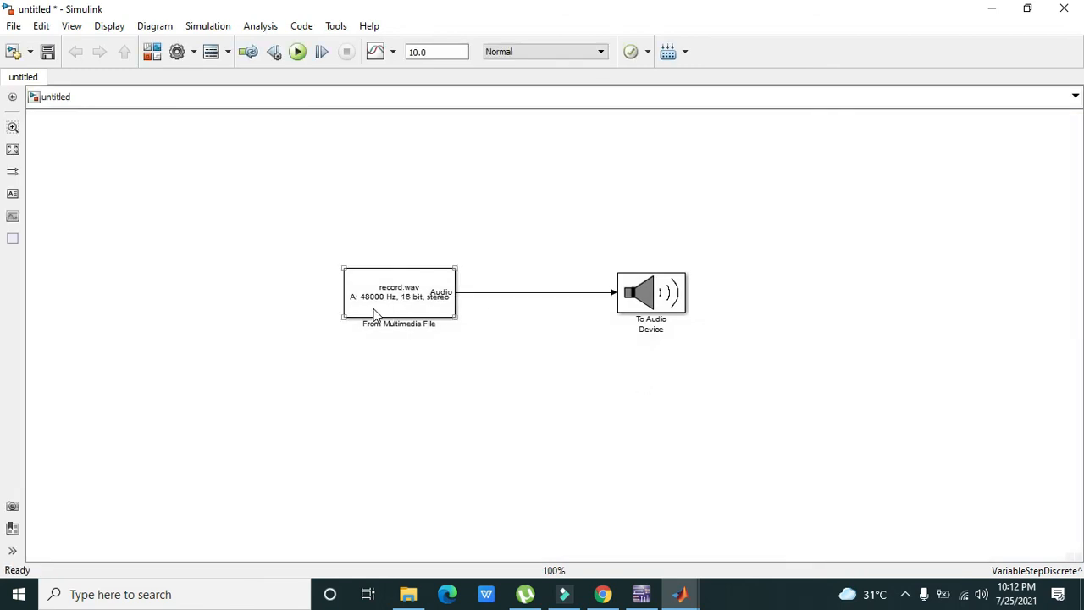
{"action": "left_click", "coordinate": [398, 295]}
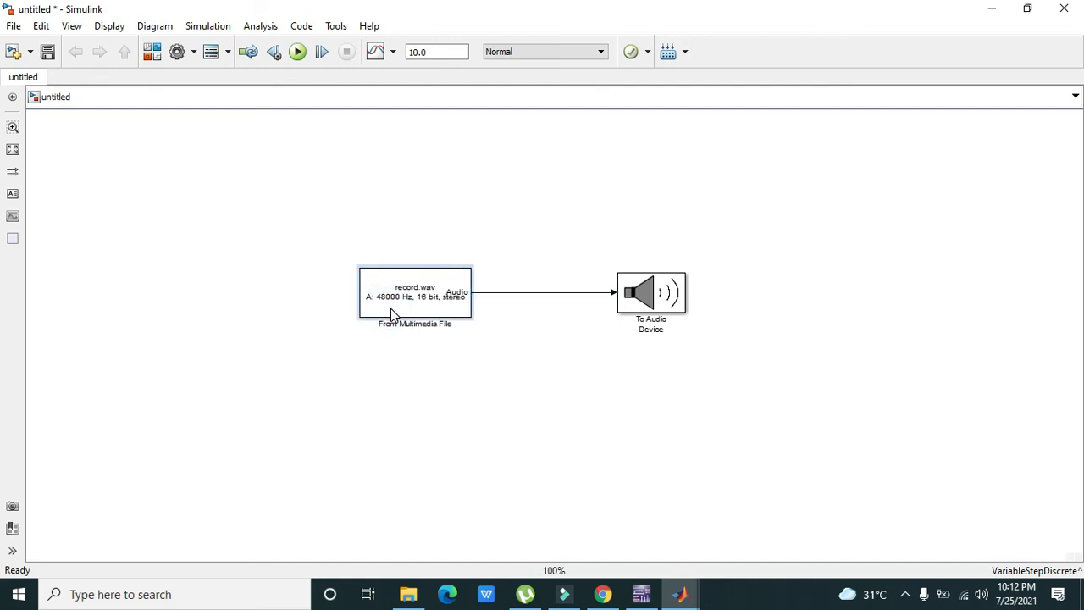
{"action": "left_click", "coordinate": [415, 294]}
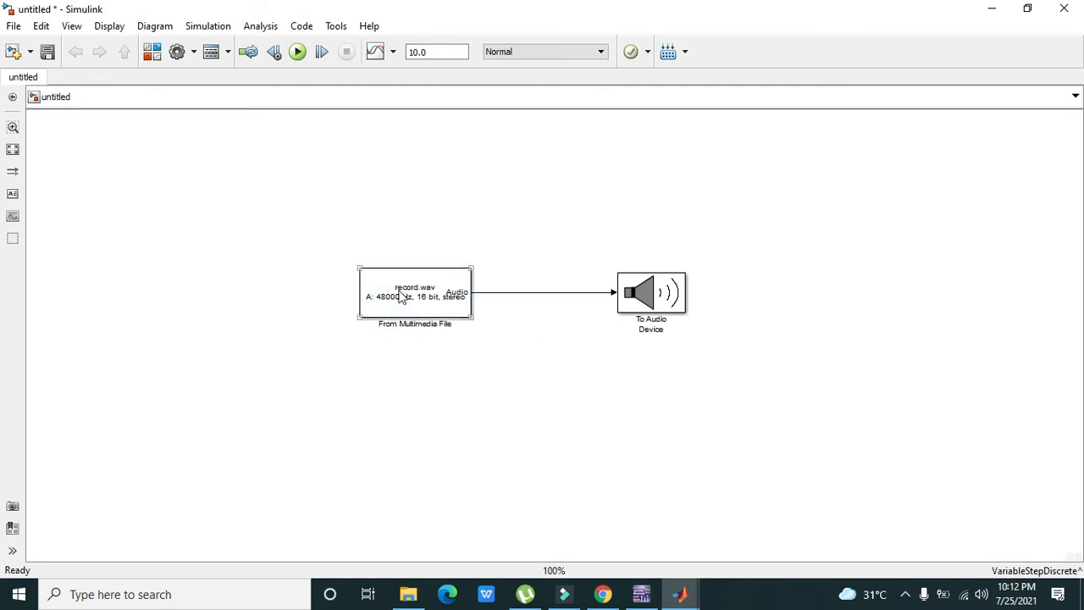